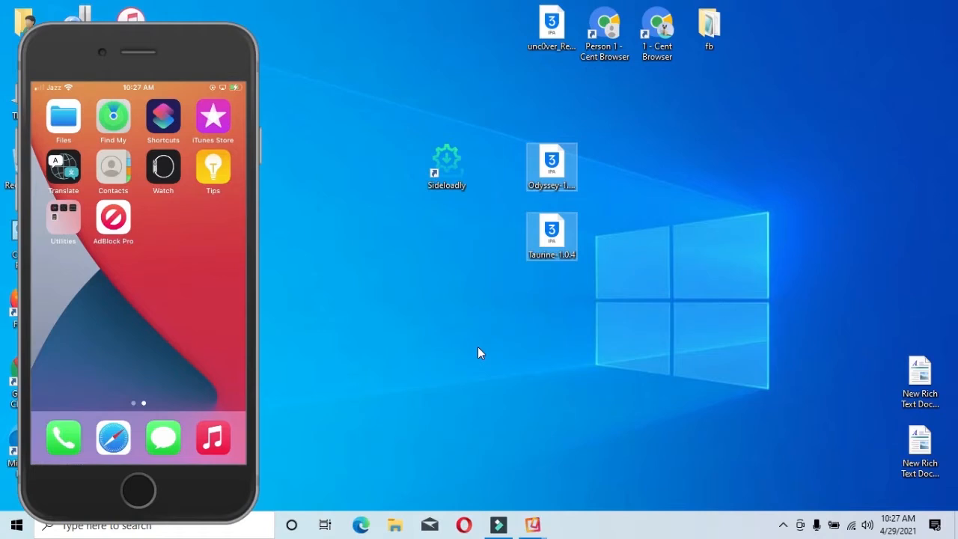
Move the Sideloadly desktop shortcut slightly left, next to the Odyssey and Taurine IPA files
left_click(446, 167)
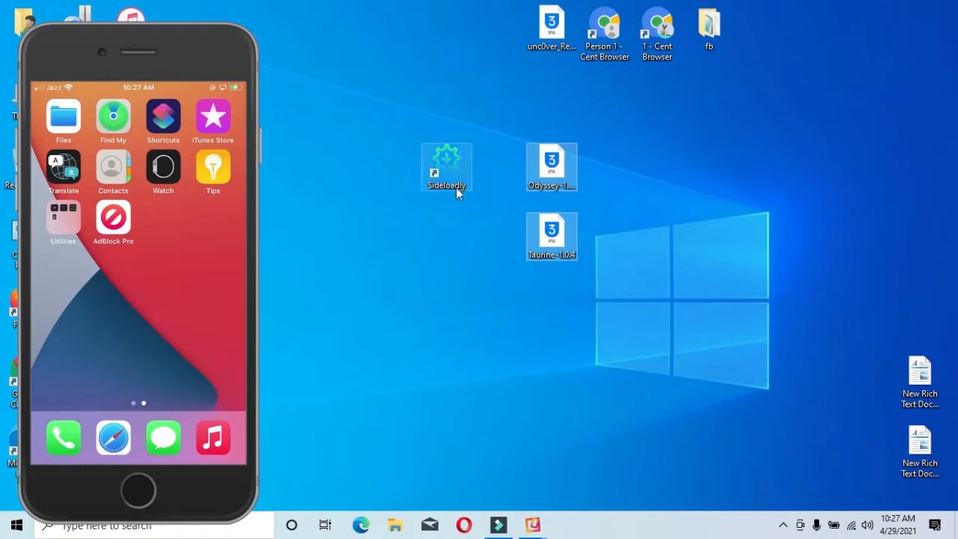
left_click_drag(446, 167, 394, 168)
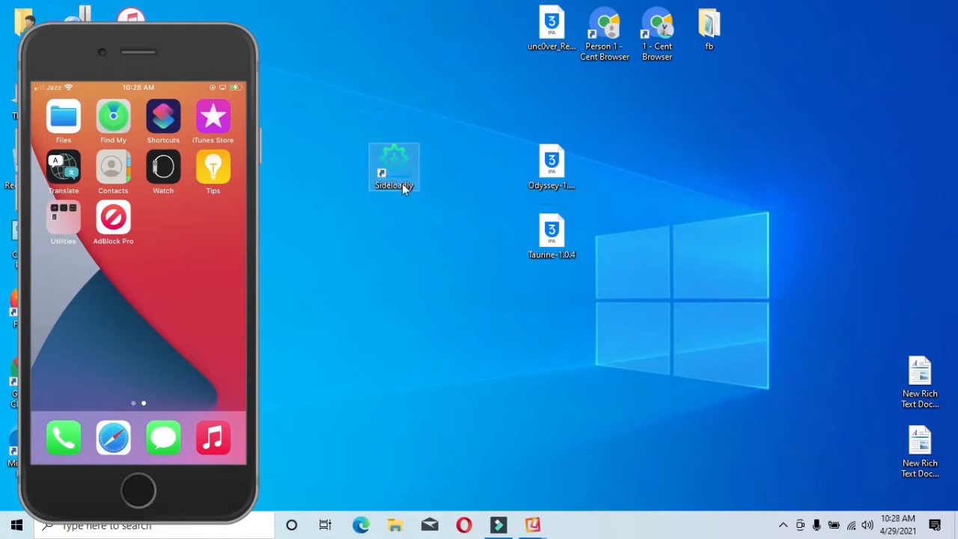
Launch Sideloadly from its desktop shortcut so it detects the connected iPhone
double_click(394, 167)
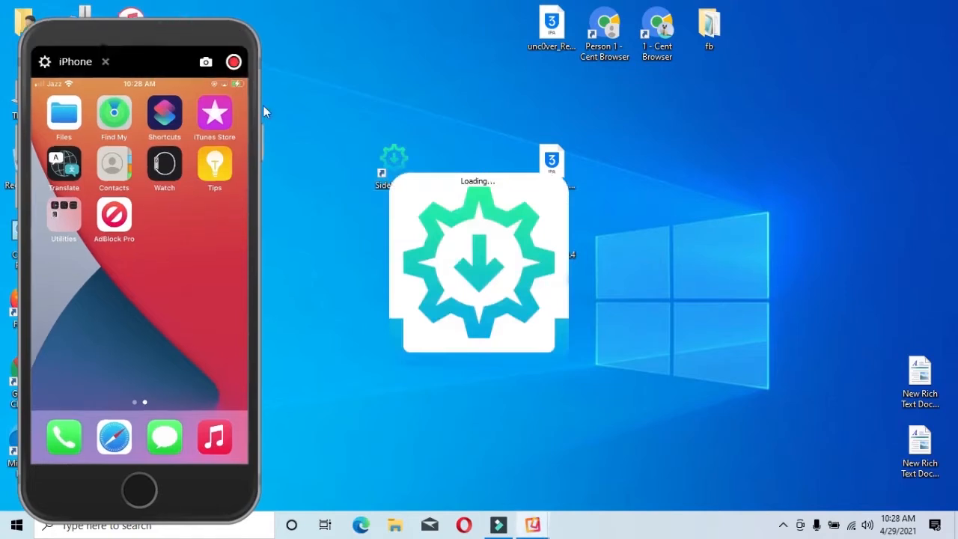
mouse_move(404, 299)
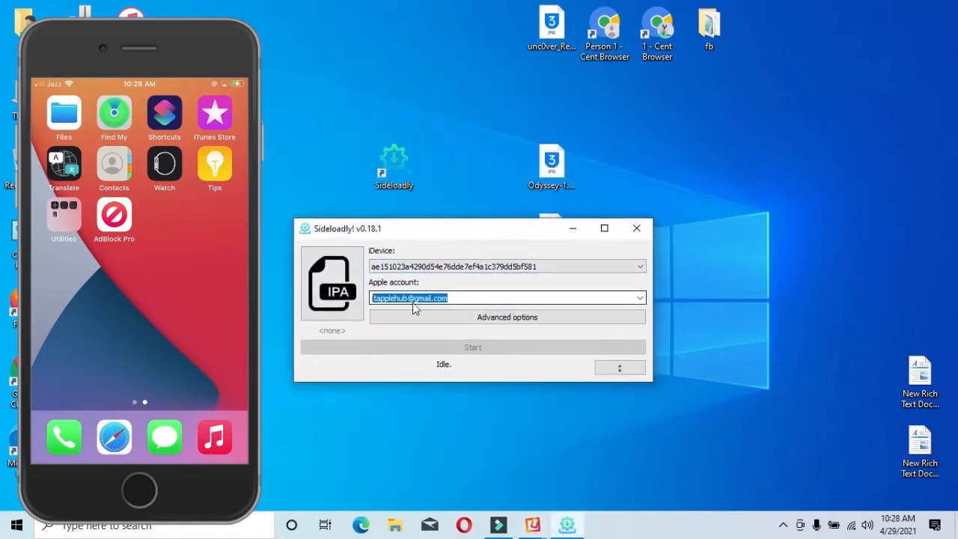
mouse_move(506, 318)
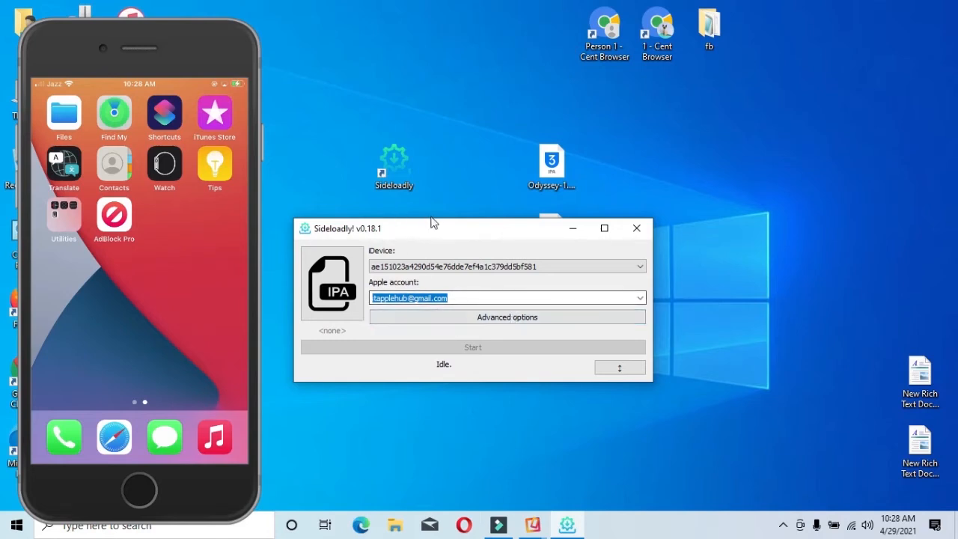
Load Taurine-1.0.4.ipa into Sideloadly and start signing and installing it on the iPhone
left_click_drag(431, 228, 512, 240)
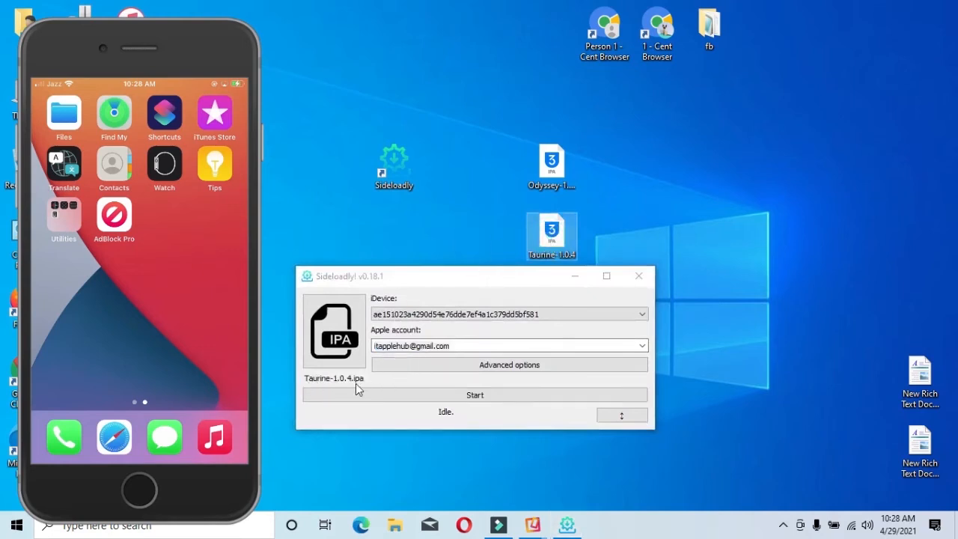
left_click(474, 395)
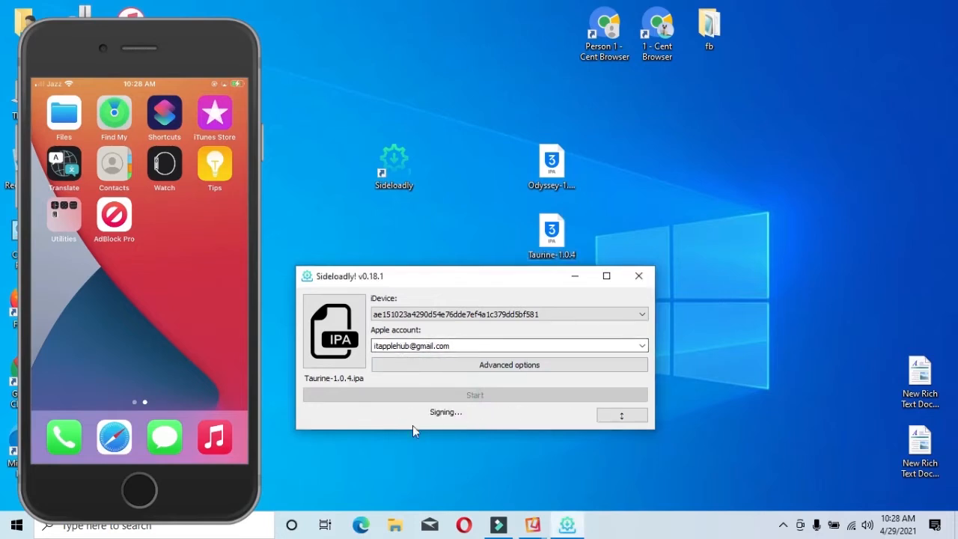
mouse_move(442, 431)
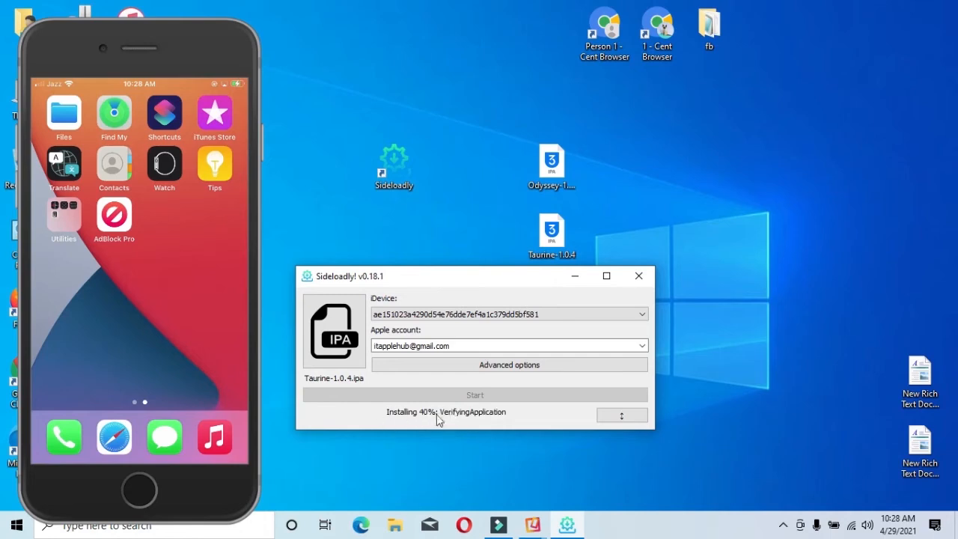
mouse_move(461, 422)
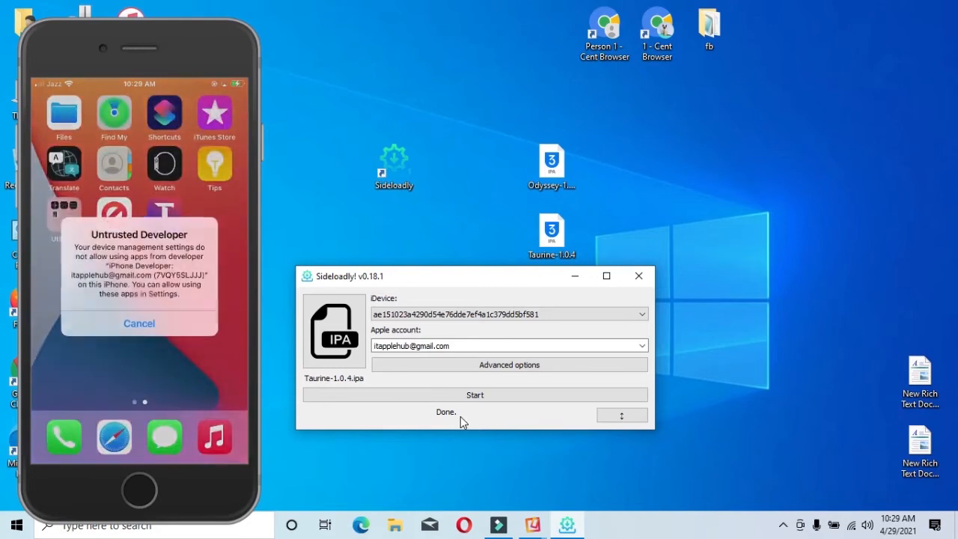
Dismiss the untrusted developer alert and go to Settings > General to trust Taurine's developer
left_click(138, 323)
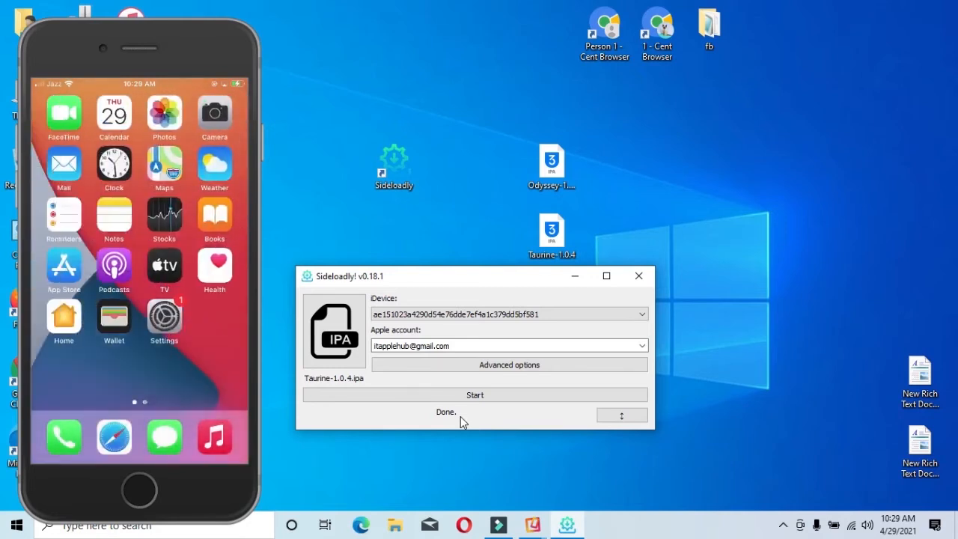
left_click(165, 310)
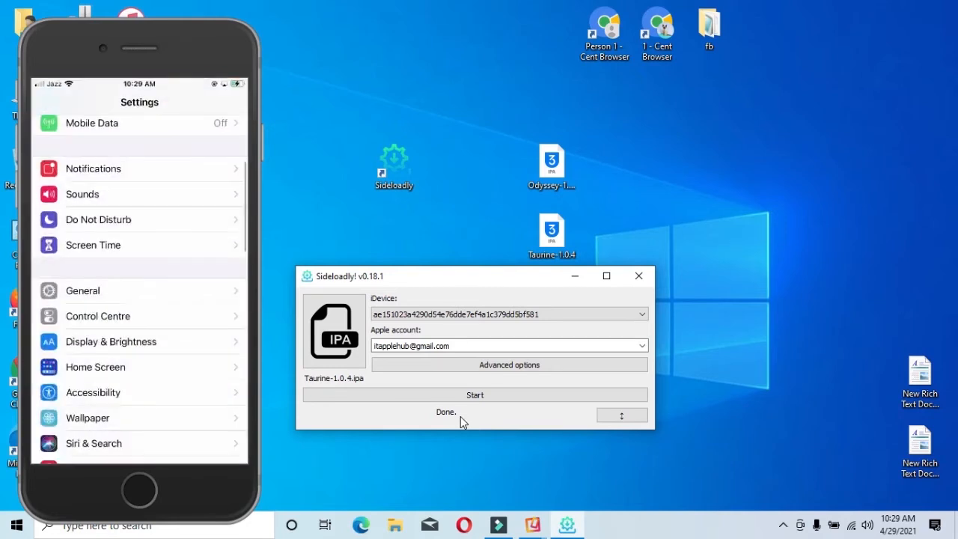
left_click(83, 291)
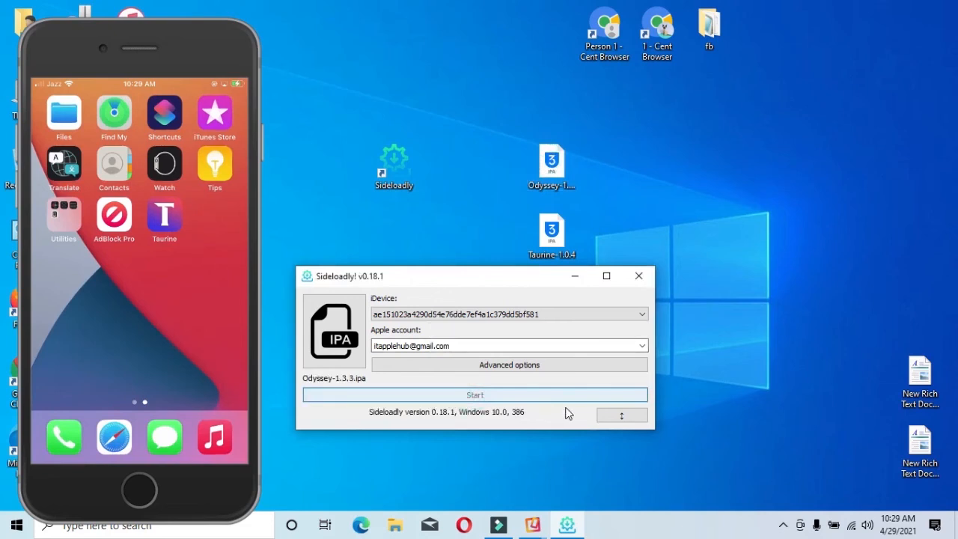
Start installing the Odyssey 1.3.3 IPA from Sideloadly
left_click(475, 395)
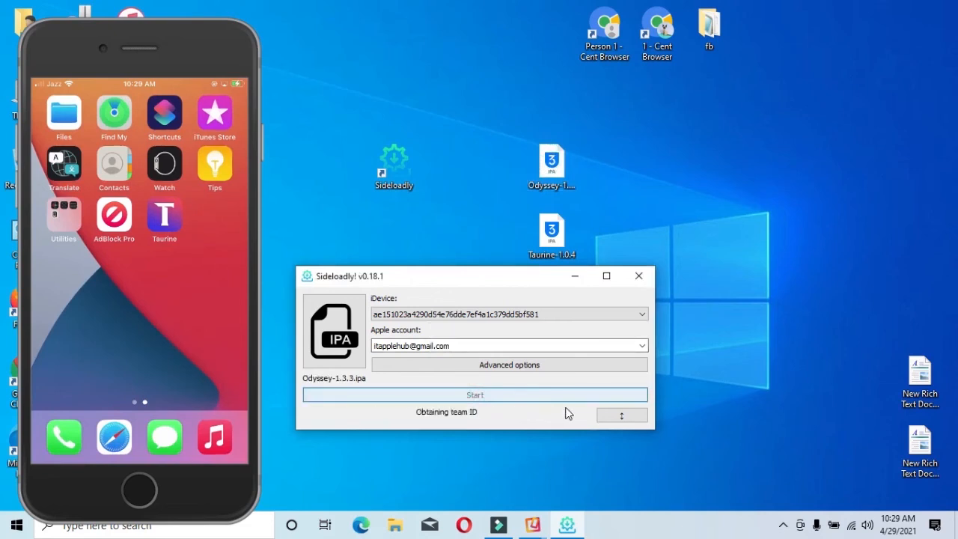